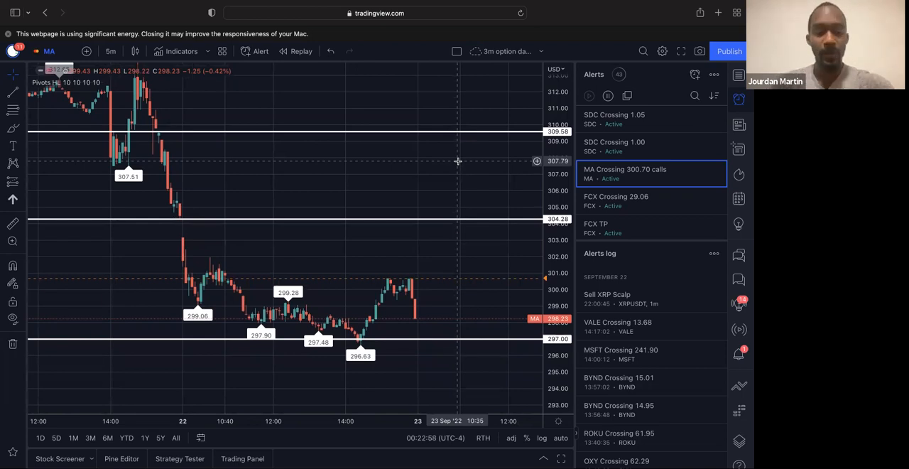
- Switch the MA chart to the 1-hour timeframe
{"action": "type", "text": "1H"}
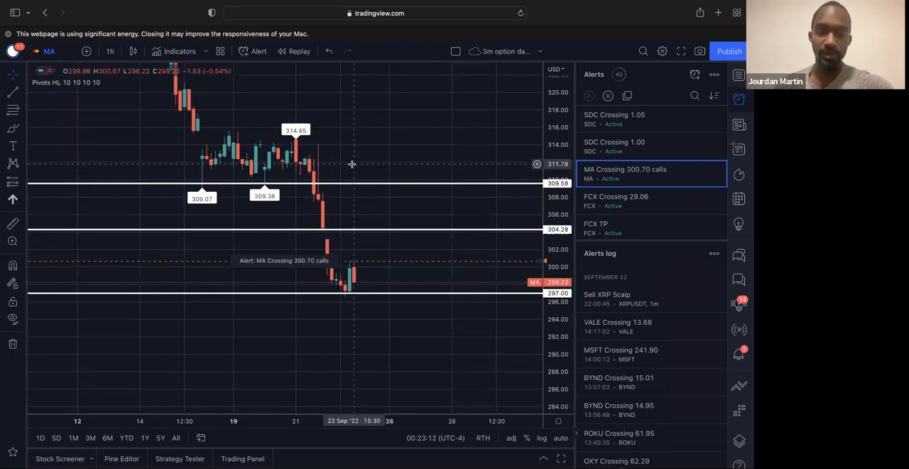
{"action": "mouse_move", "coordinate": [348, 276]}
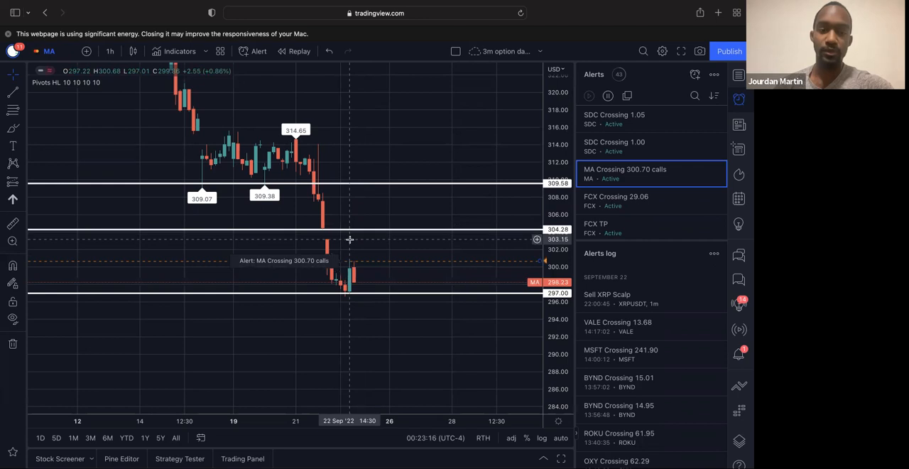
{"action": "mouse_move", "coordinate": [336, 241]}
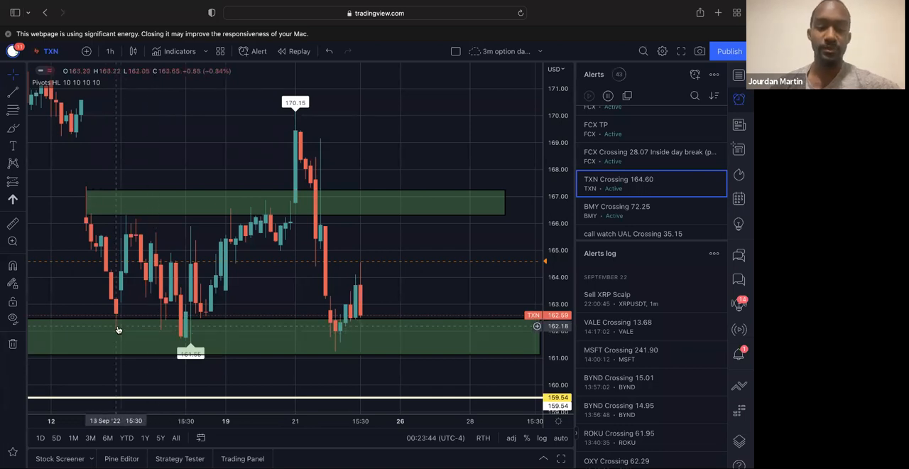
{"action": "mouse_move", "coordinate": [182, 327]}
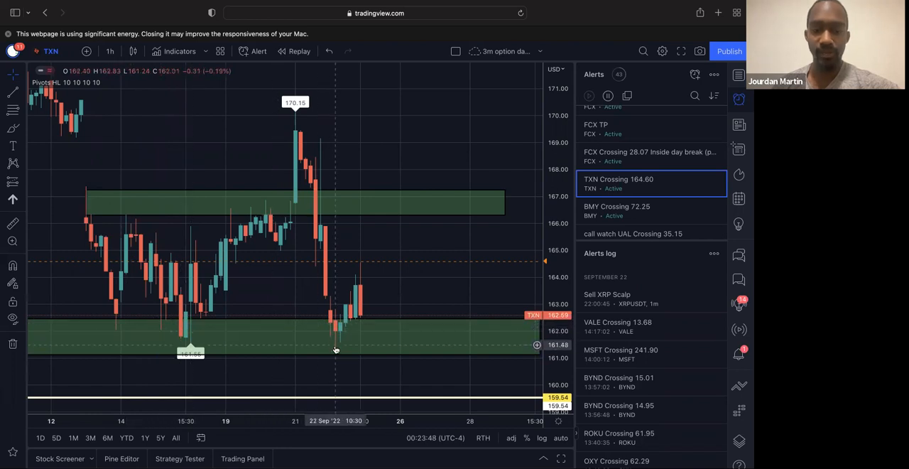
{"action": "mouse_move", "coordinate": [361, 264]}
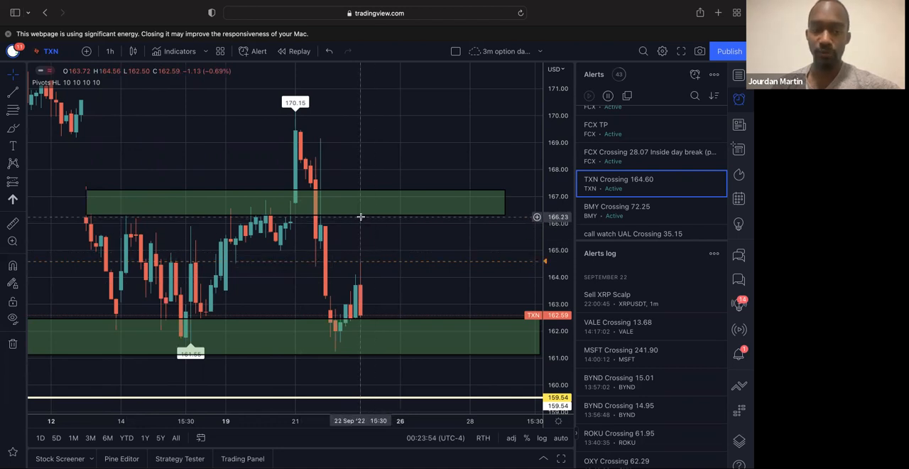
{"action": "mouse_move", "coordinate": [369, 219]}
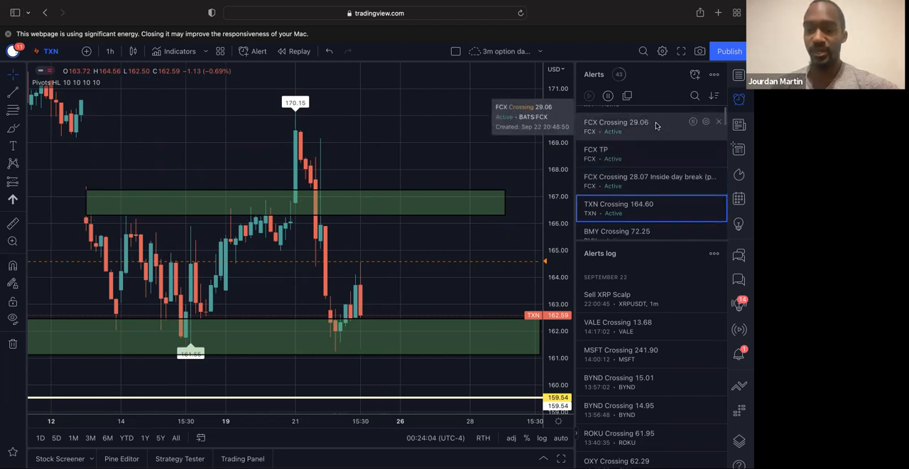
- Load the FCX chart from its 29.06 crossing alert after reviewing TXN's 164.60 alert
{"action": "left_click", "coordinate": [616, 123]}
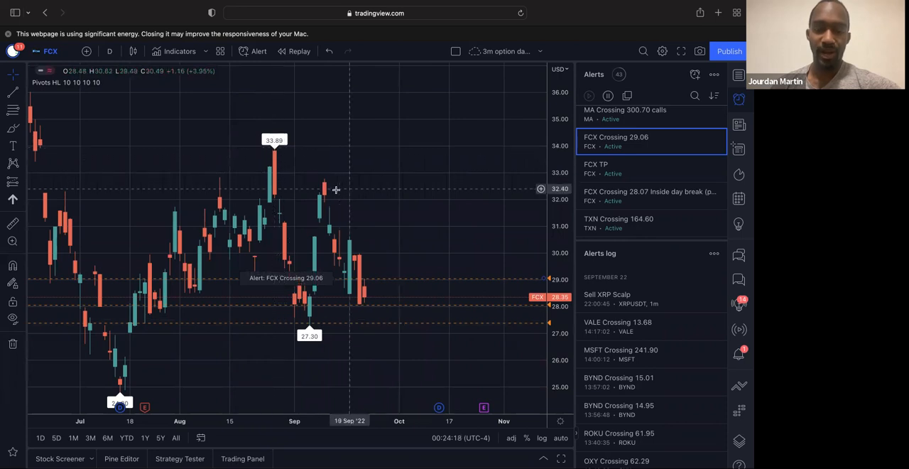
{"action": "mouse_move", "coordinate": [272, 358]}
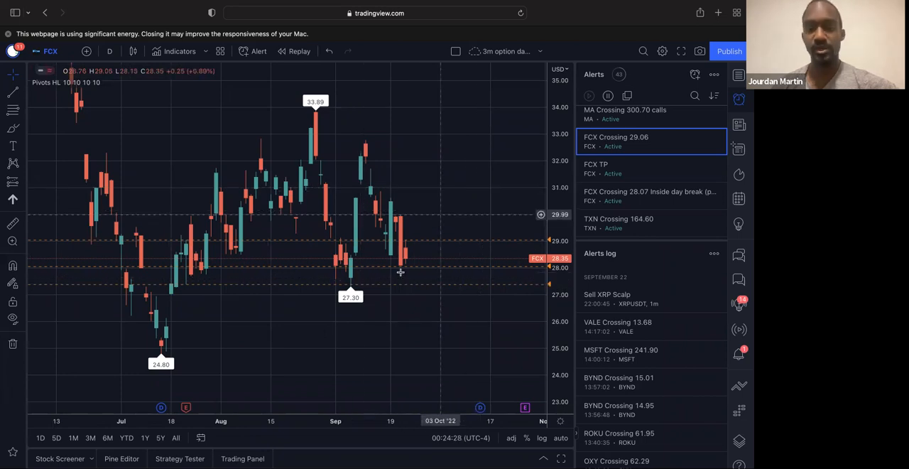
{"action": "mouse_move", "coordinate": [410, 268]}
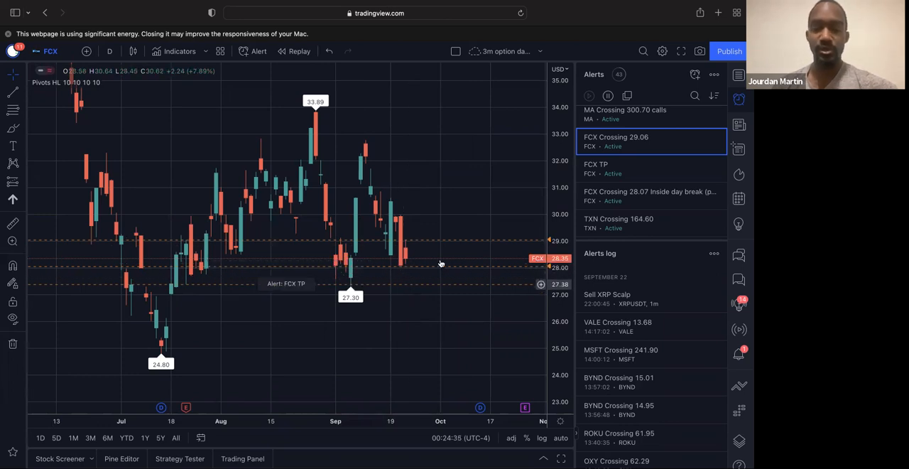
{"action": "mouse_move", "coordinate": [404, 219]}
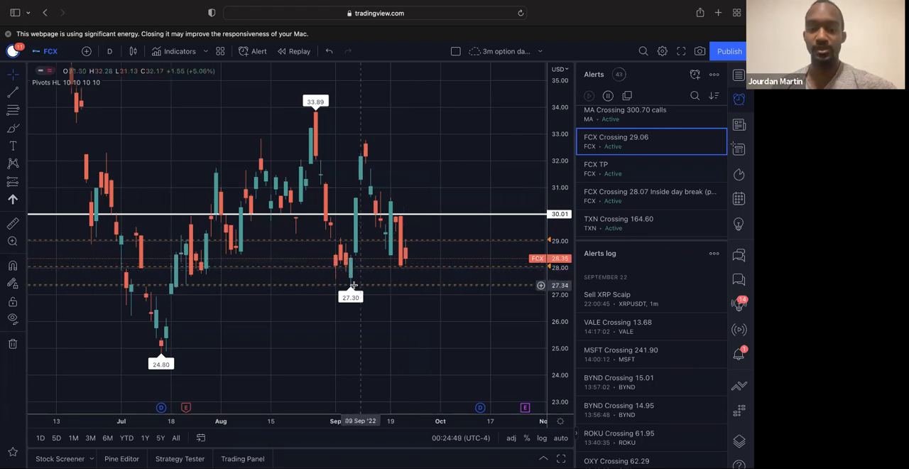
{"action": "mouse_move", "coordinate": [399, 224]}
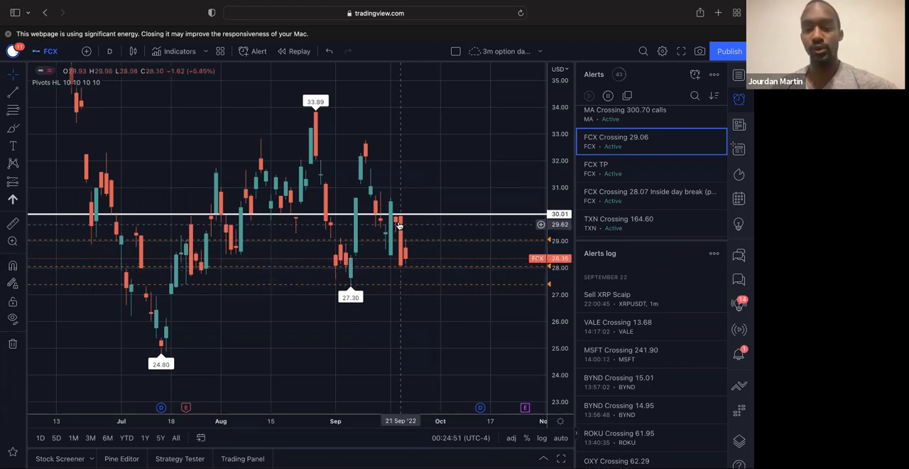
{"action": "mouse_move", "coordinate": [390, 202]}
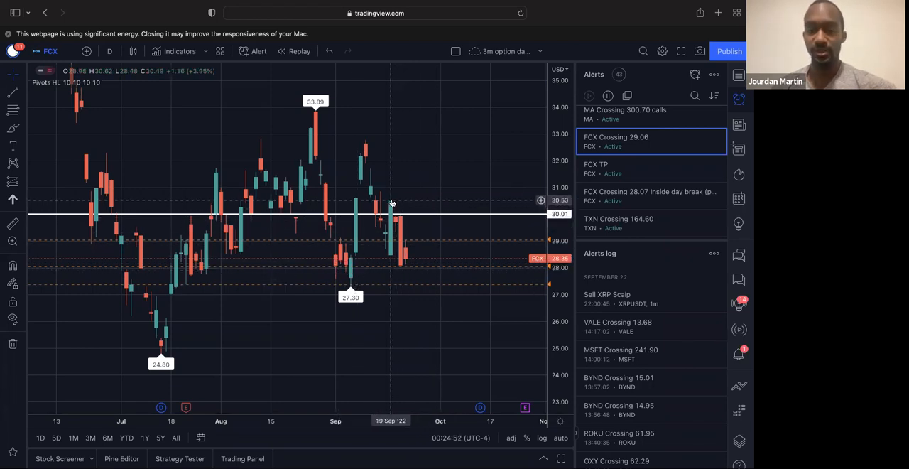
{"action": "mouse_move", "coordinate": [481, 143]}
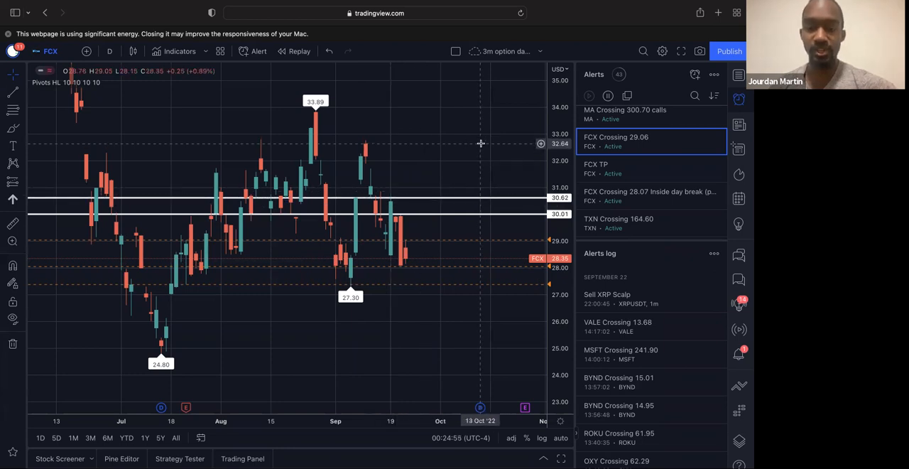